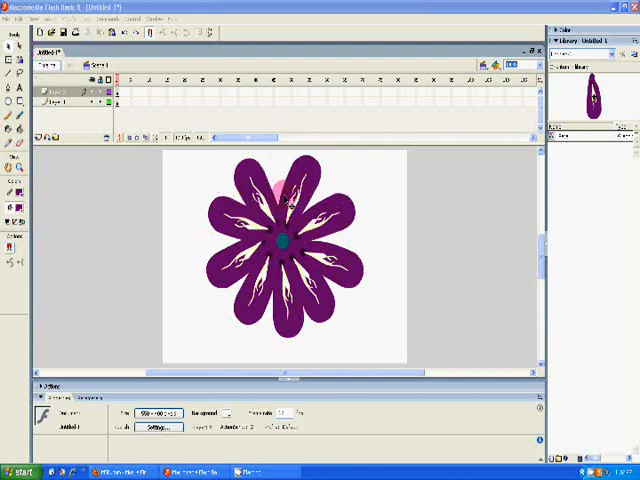
Create a new blank Flash Document from the New Document dialog.
click(10, 18)
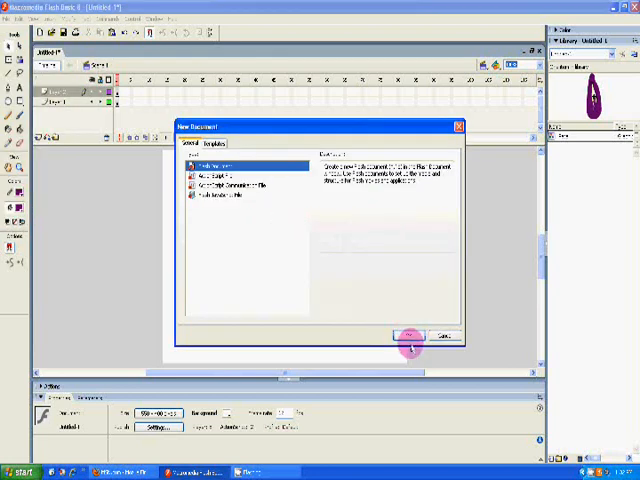
click(410, 336)
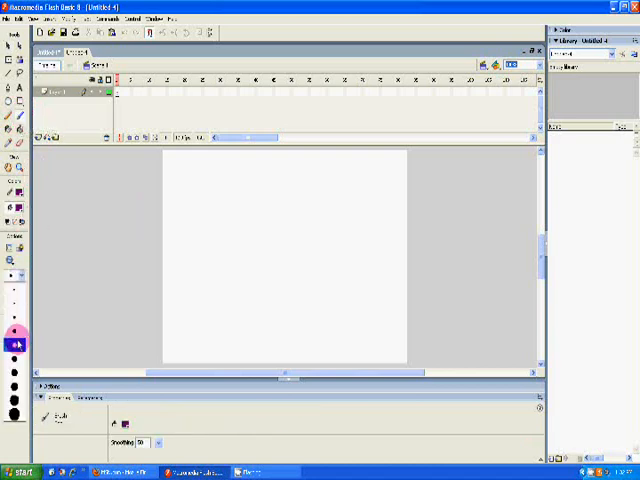
Choose blue from the fill colour swatches as the Brush paint colour.
click(16, 192)
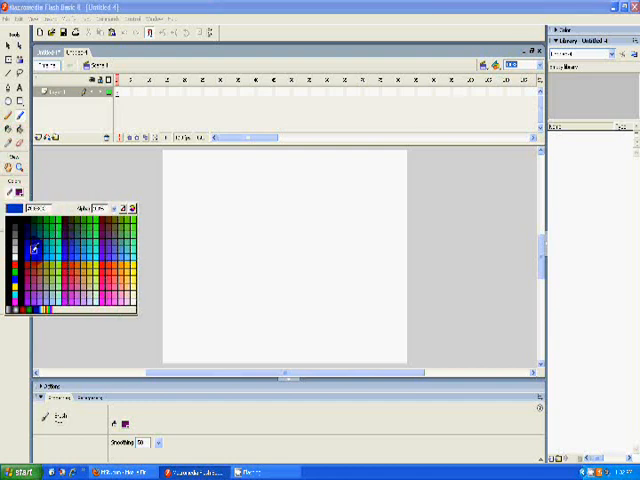
click(32, 256)
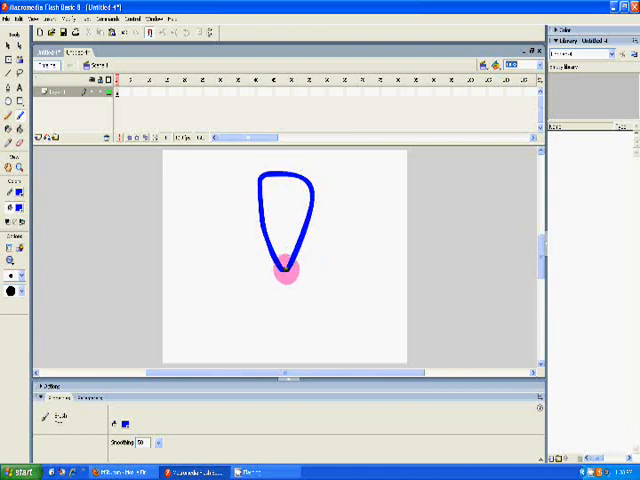
Fill the teardrop petal solid blue and brush light streaks inside it.
click(16, 212)
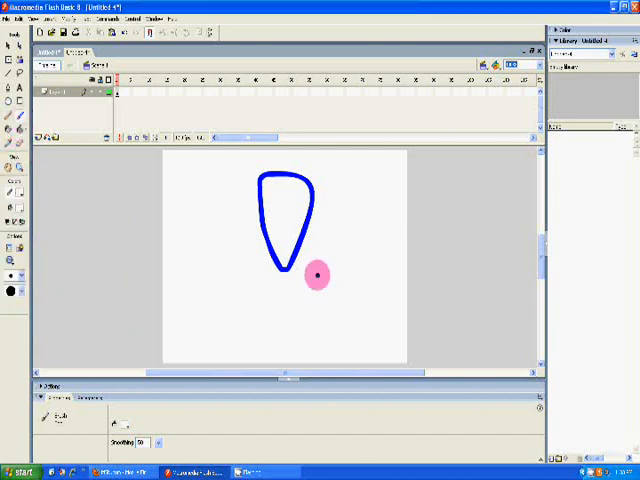
drag(318, 274, 88, 280)
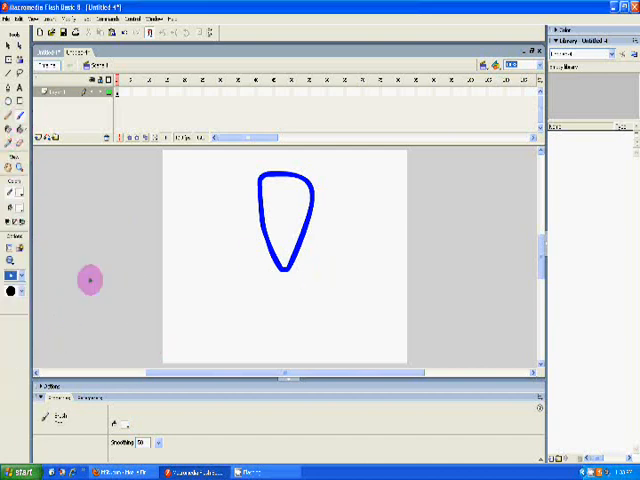
drag(88, 282, 278, 230)
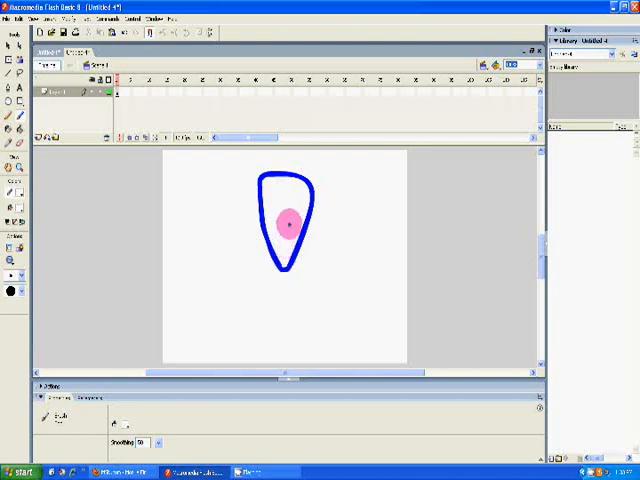
drag(288, 224, 280, 192)
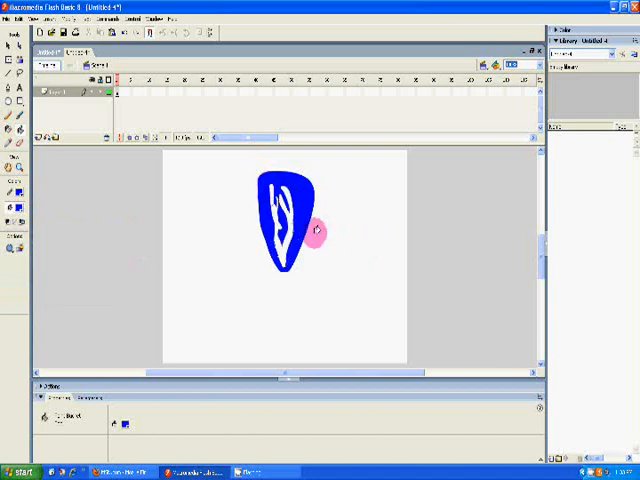
click(16, 202)
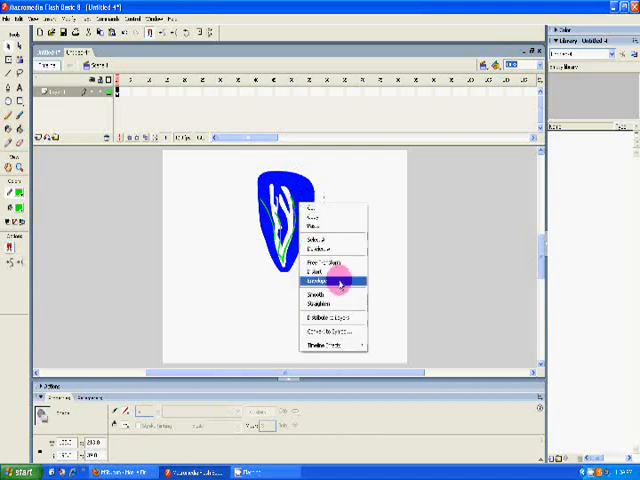
Convert the blue petal drawing into a symbol via Convert to Symbol.
click(324, 288)
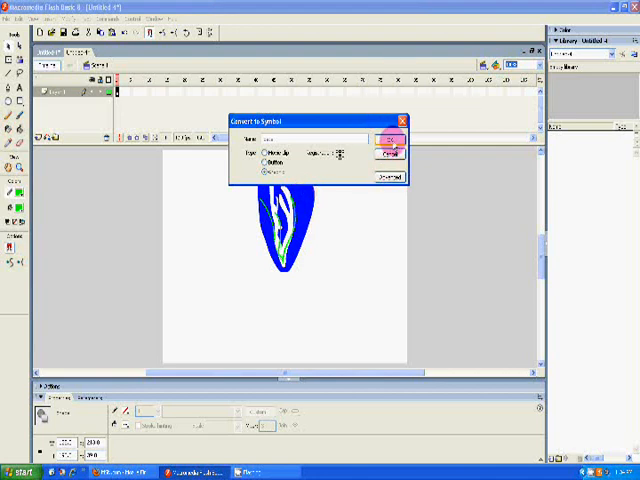
click(390, 140)
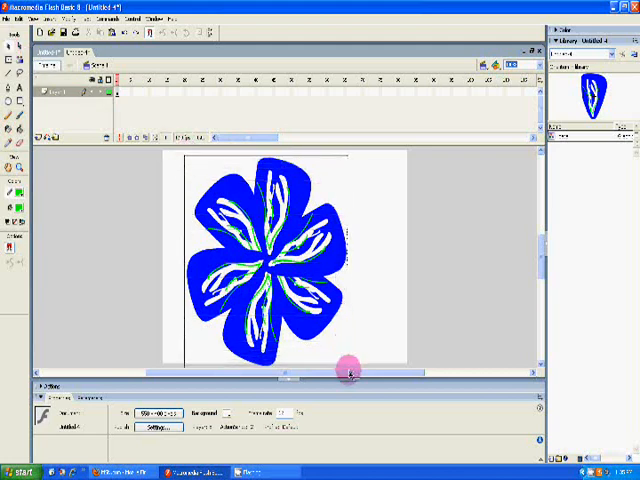
Convert the whole six-petal blue flower into a single Graphic symbol.
right_click(270, 240)
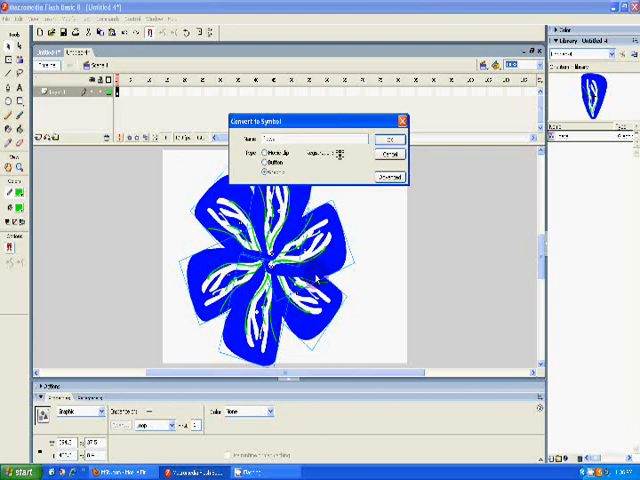
click(386, 136)
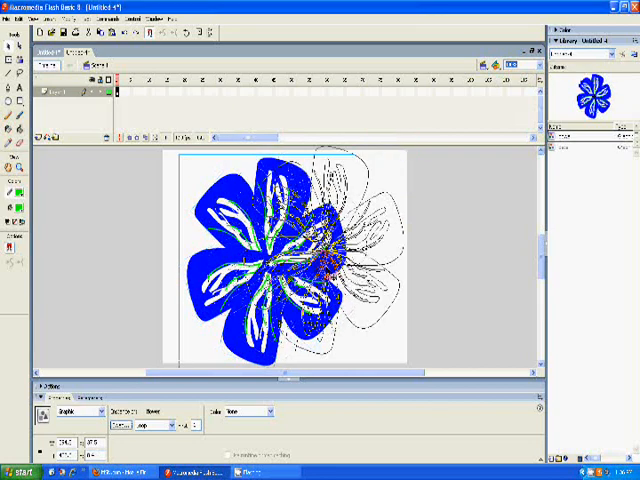